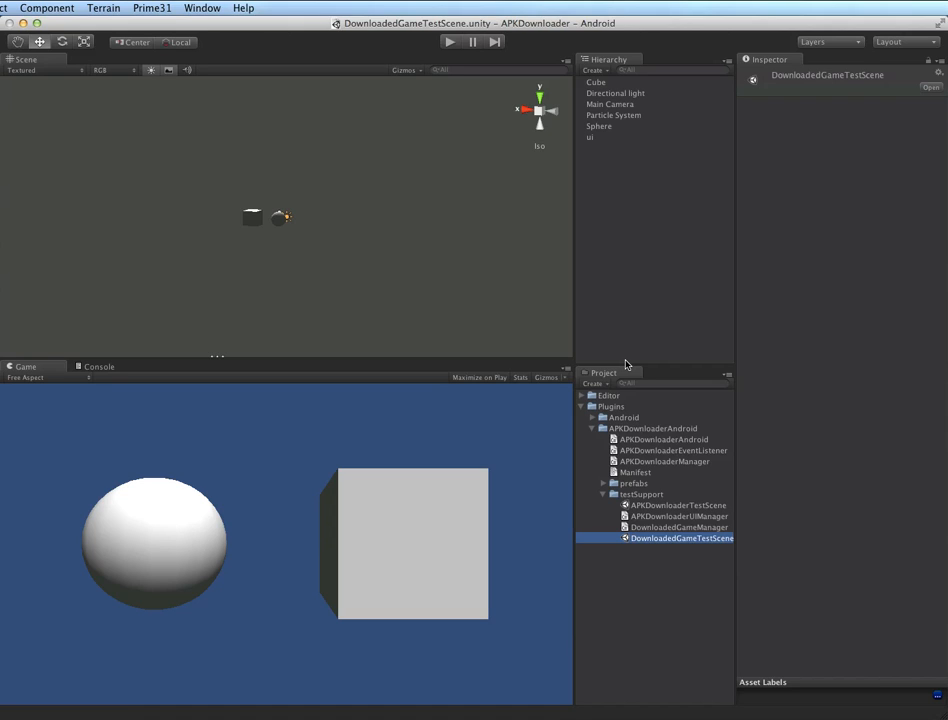
mouse_move(648, 556)
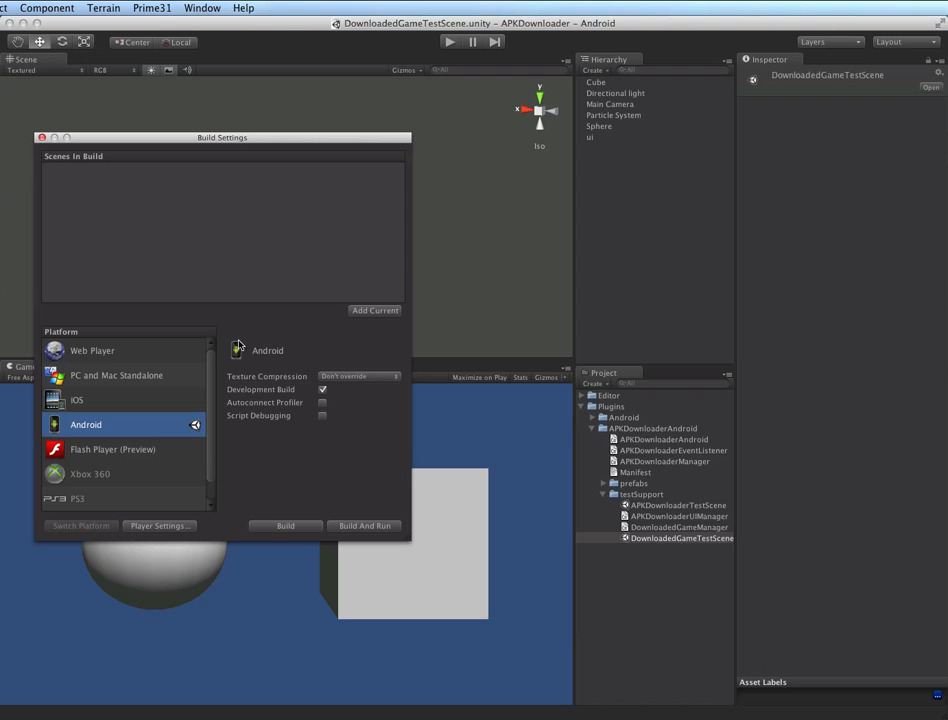
Add DownloadedGameTestScene to the build list and build Android as Demo.apk in APKDownloader
left_click(374, 310)
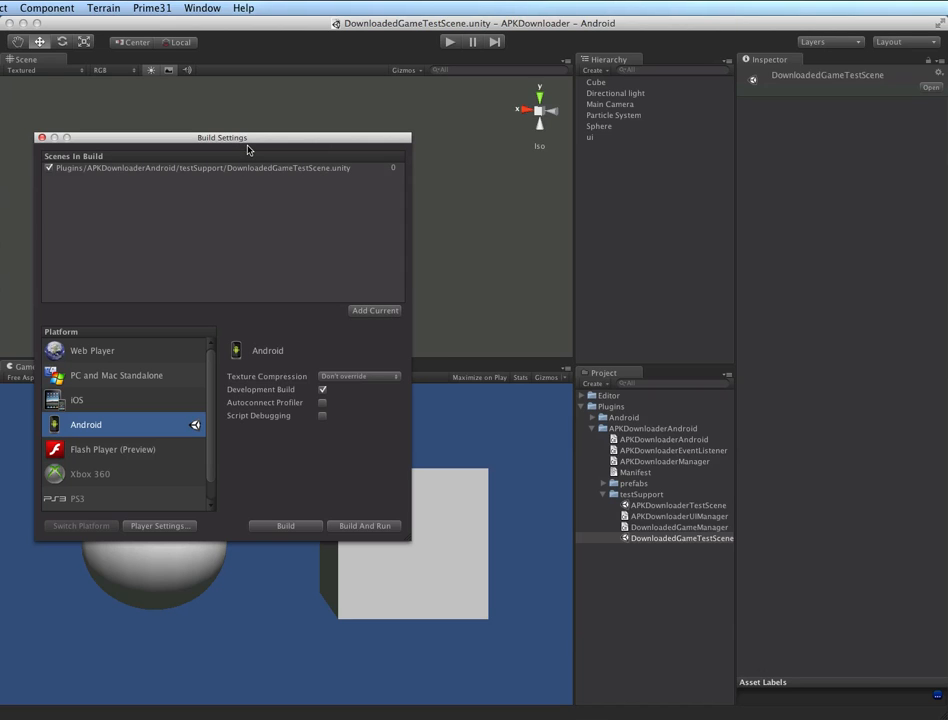
left_click_drag(220, 136, 246, 112)
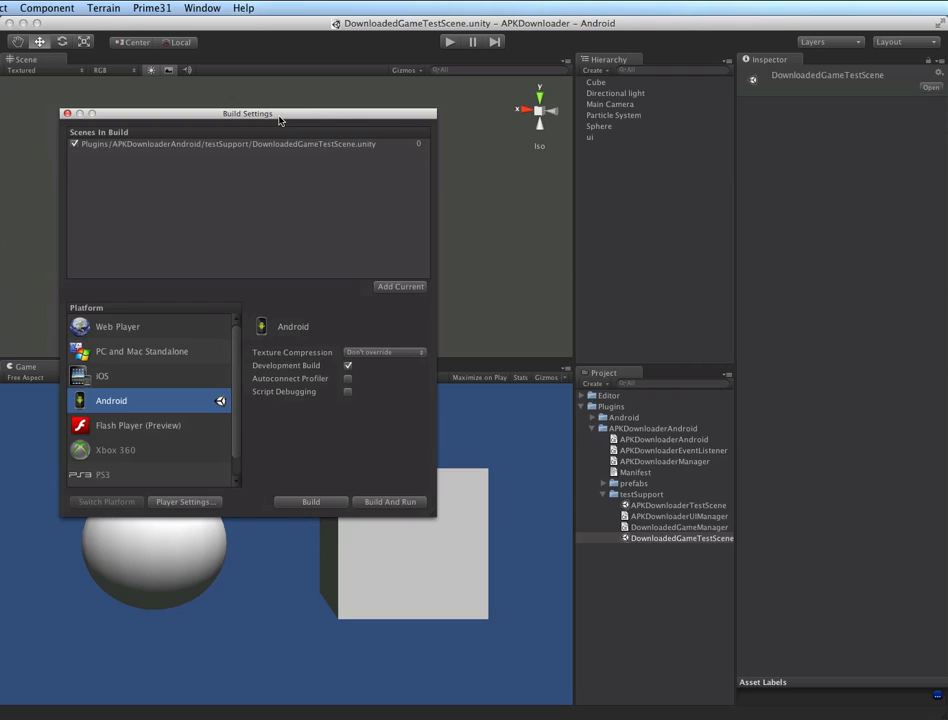
mouse_move(248, 176)
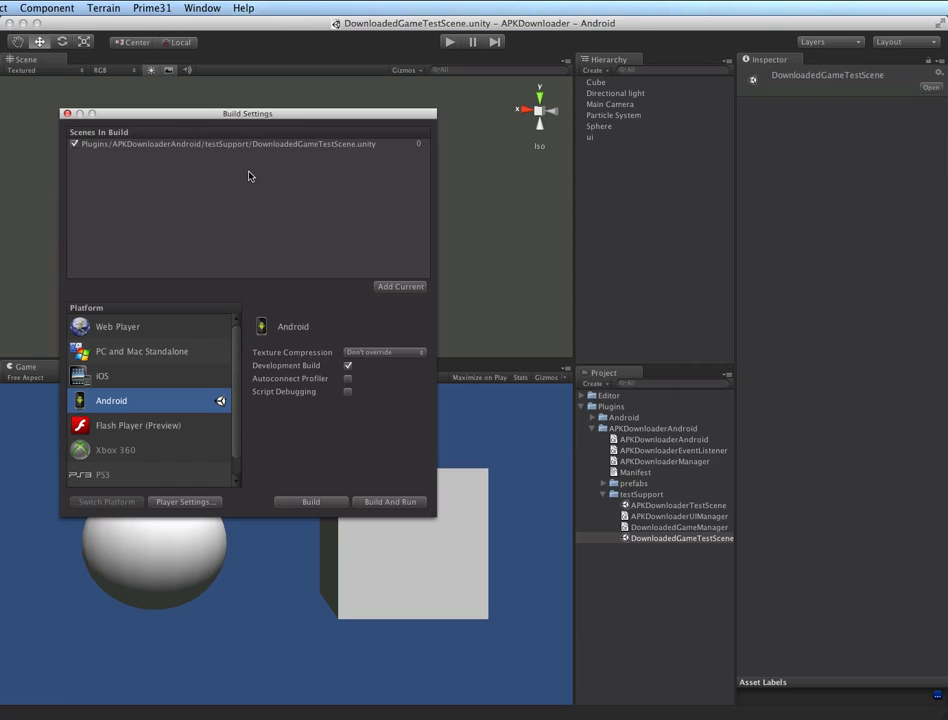
mouse_move(324, 480)
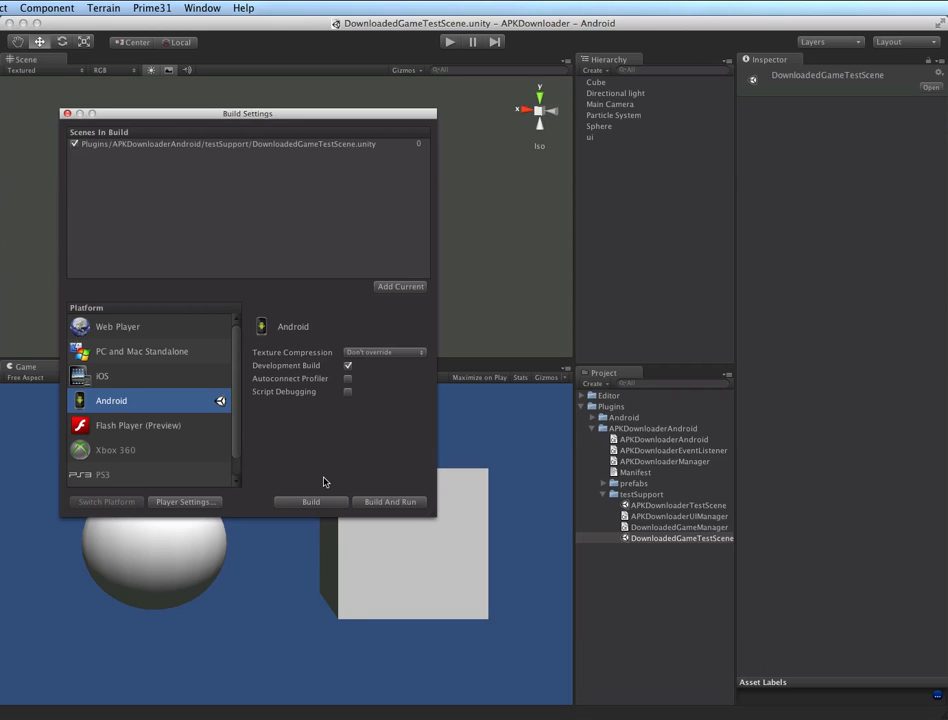
left_click(310, 502)
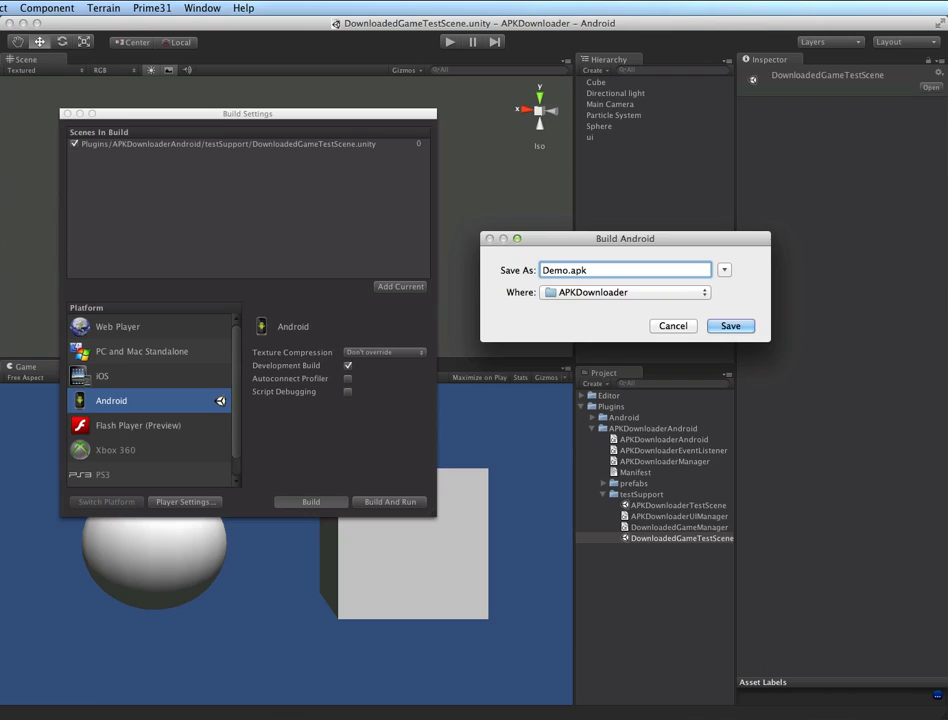
left_click(730, 324)
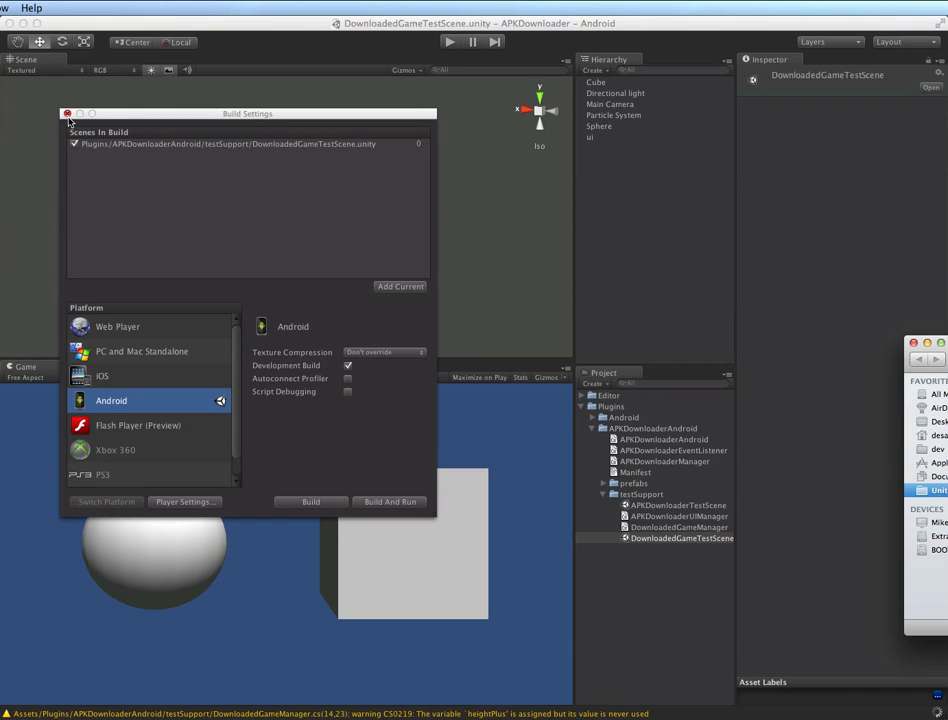
left_click(68, 112)
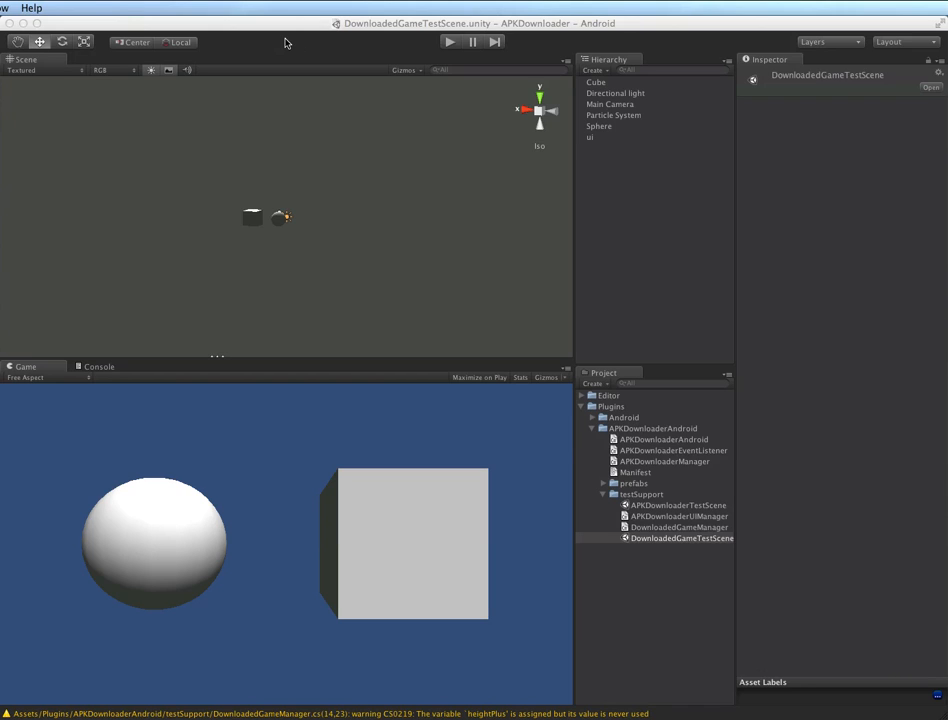
Start Prime31's Prepare apk for Download command and confirm proceeding
left_click(204, 8)
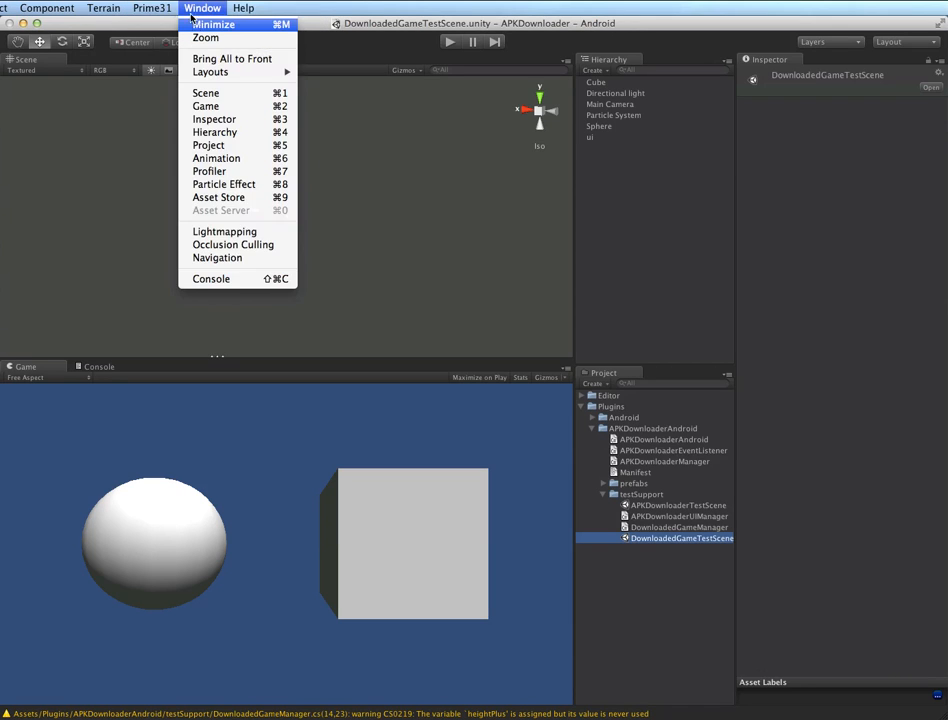
left_click(140, 8)
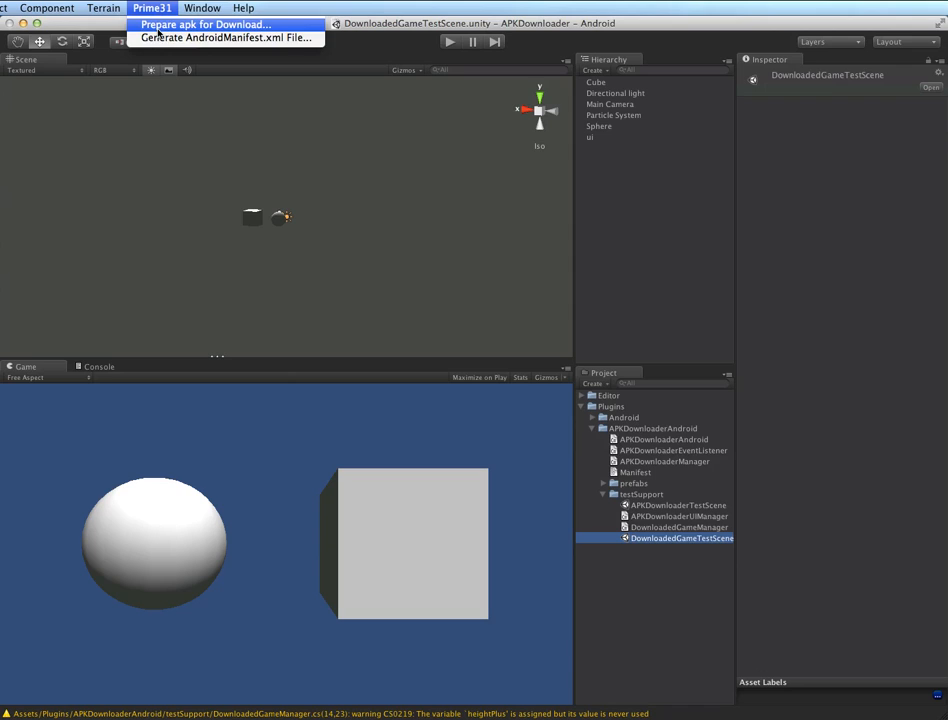
left_click(220, 24)
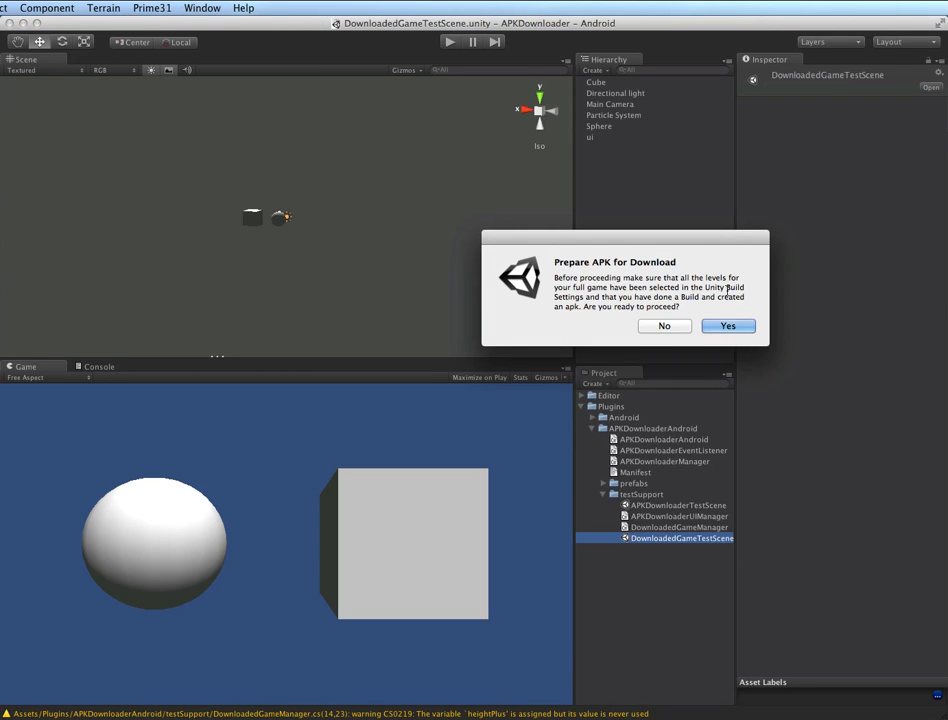
mouse_move(676, 246)
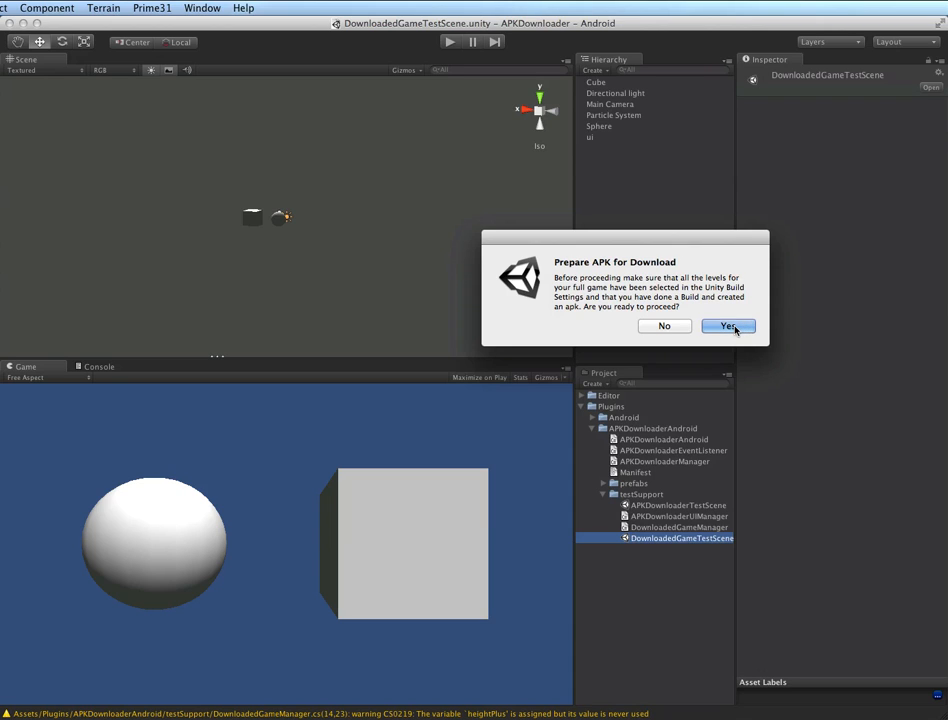
left_click(728, 326)
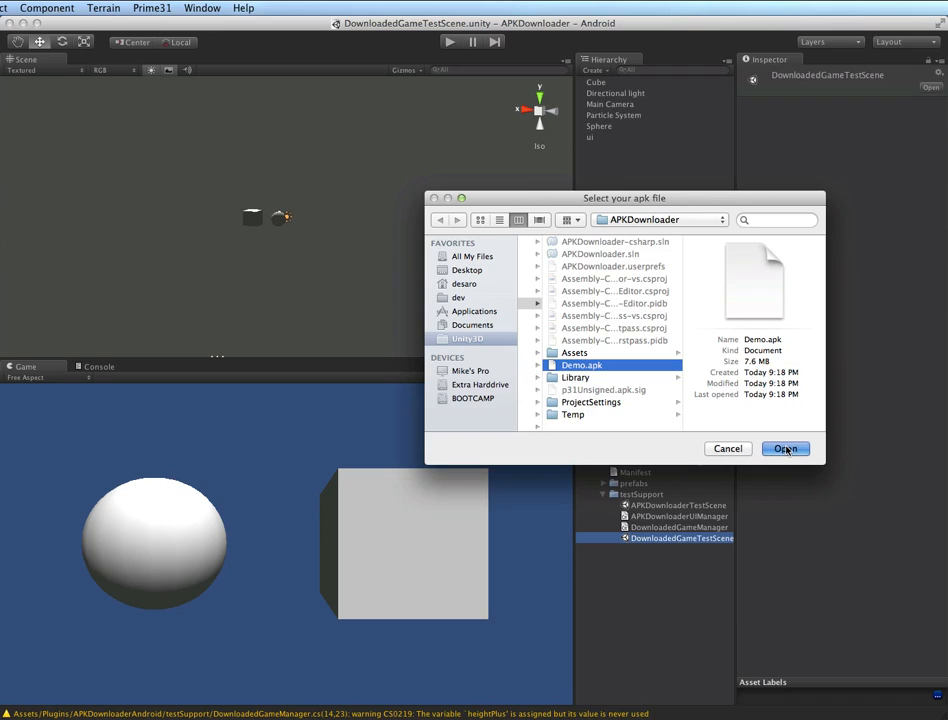
Package Demo.apk as the full game and save the prepared result named 'Demo'
left_click(784, 448)
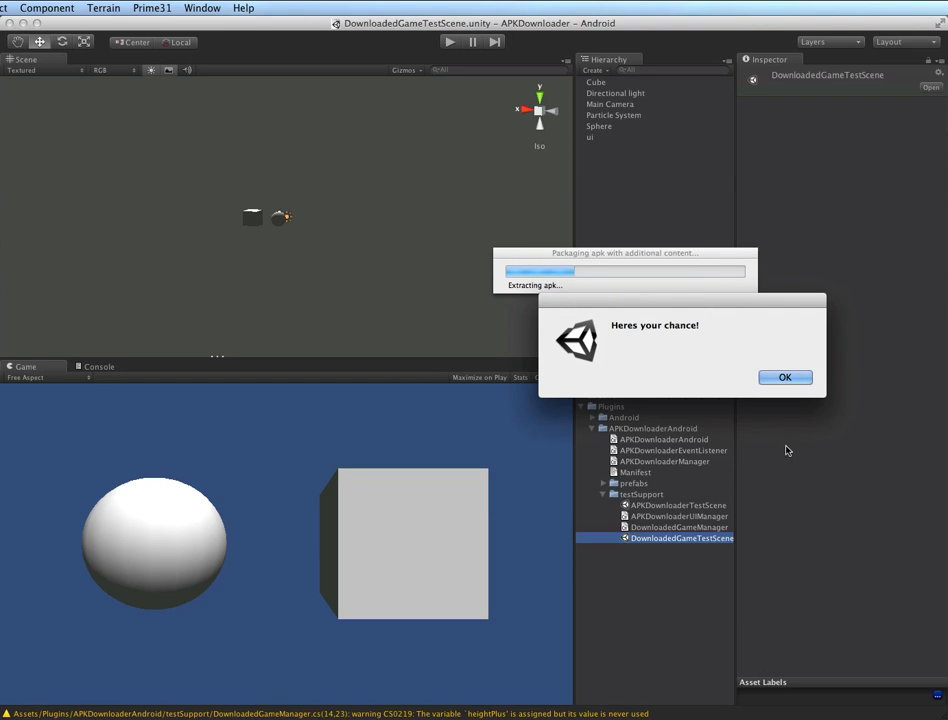
left_click(784, 376)
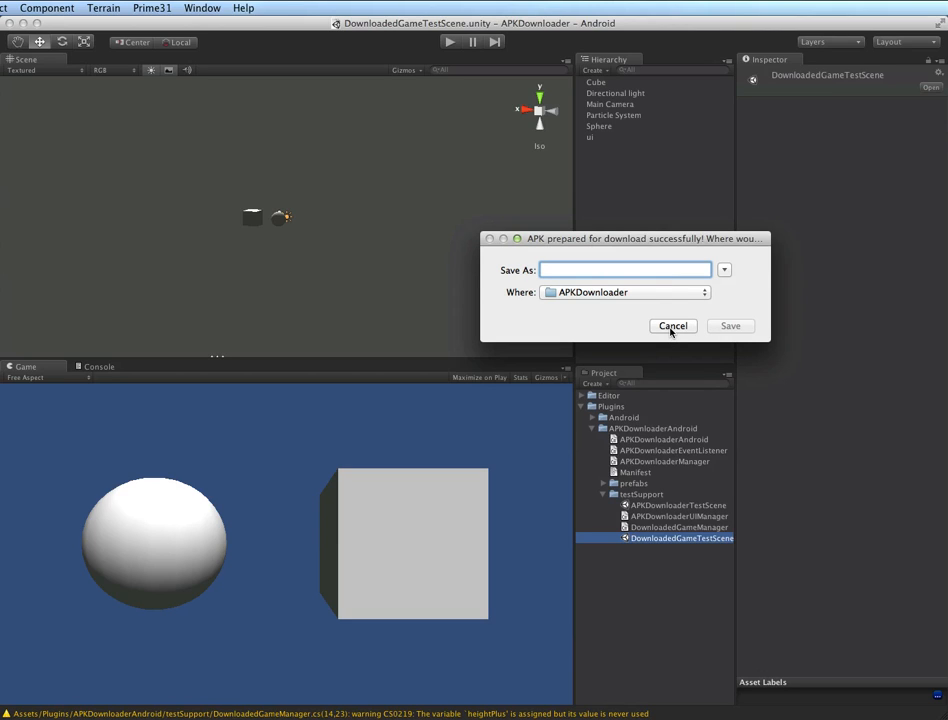
type("Demo")
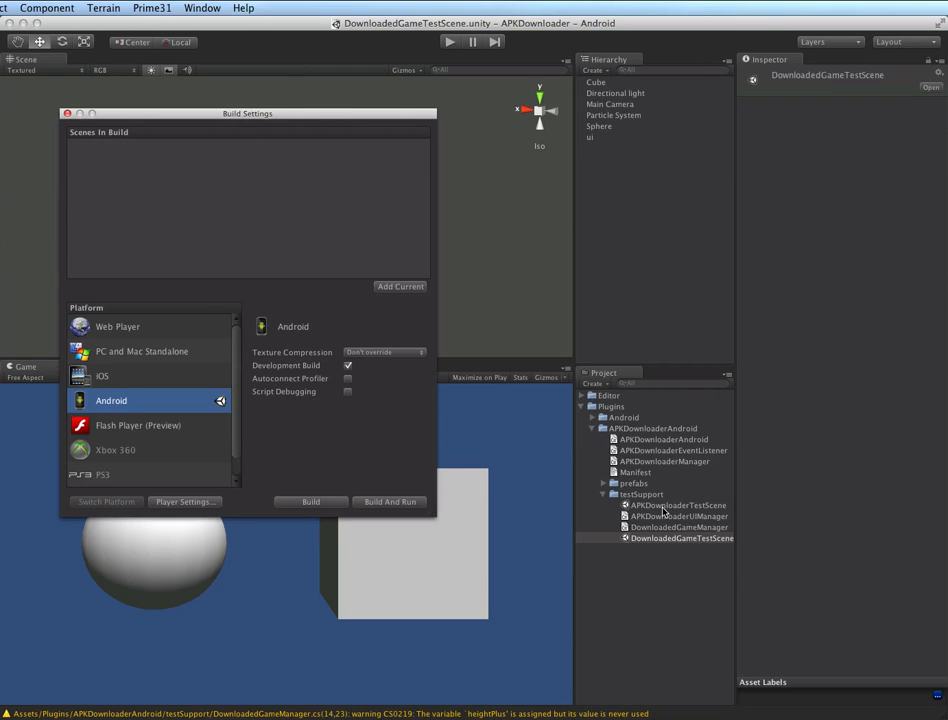
Load APKDownloaderTestScene, play it in the editor, then switch over to MonoDevelop
double_click(666, 504)
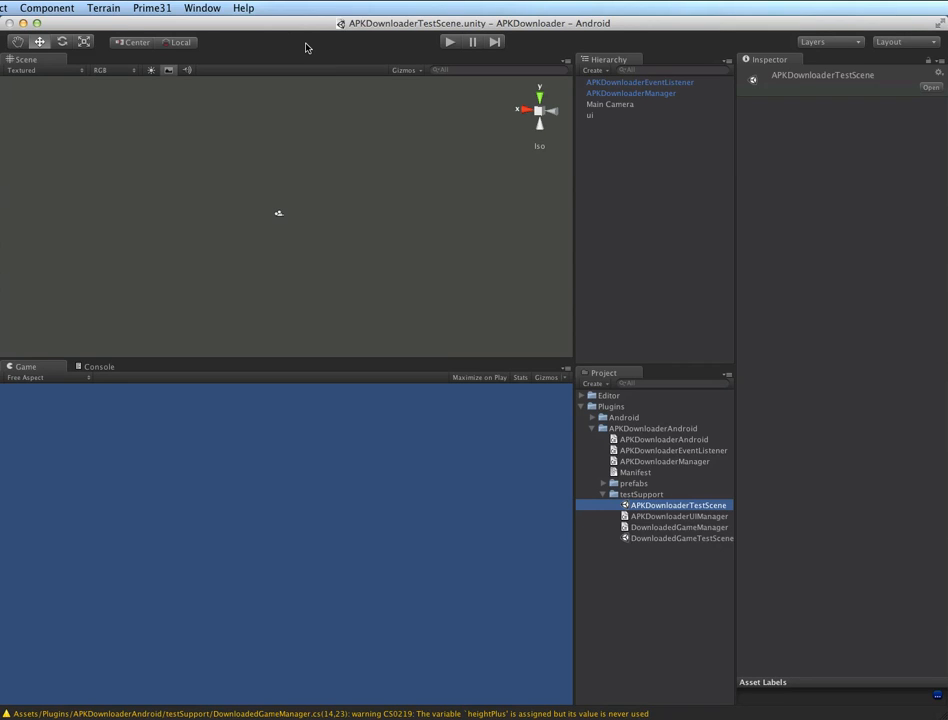
mouse_move(452, 48)
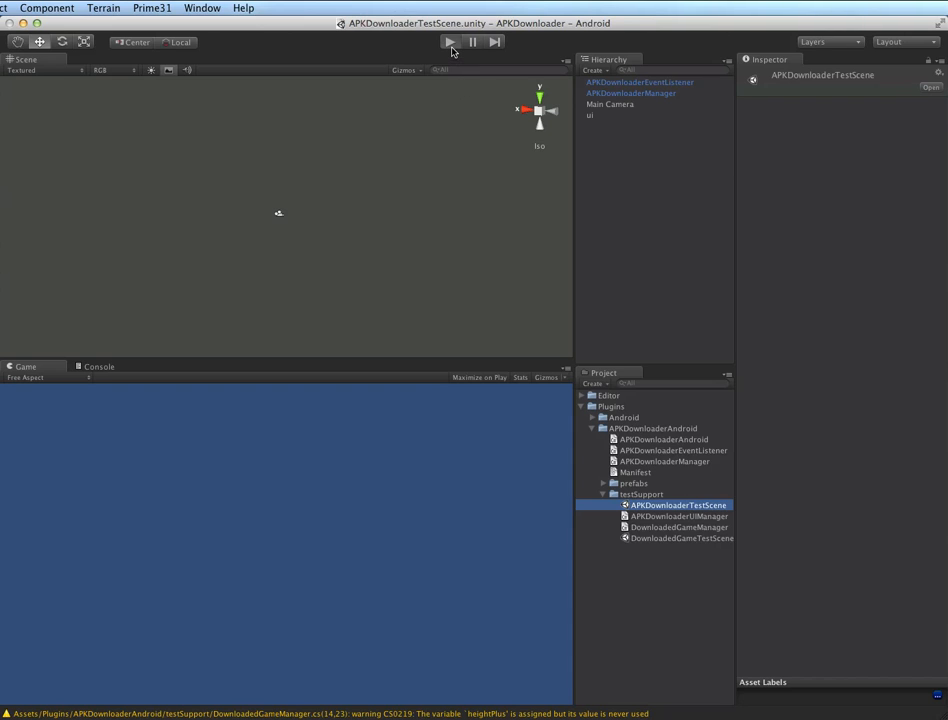
left_click(448, 42)
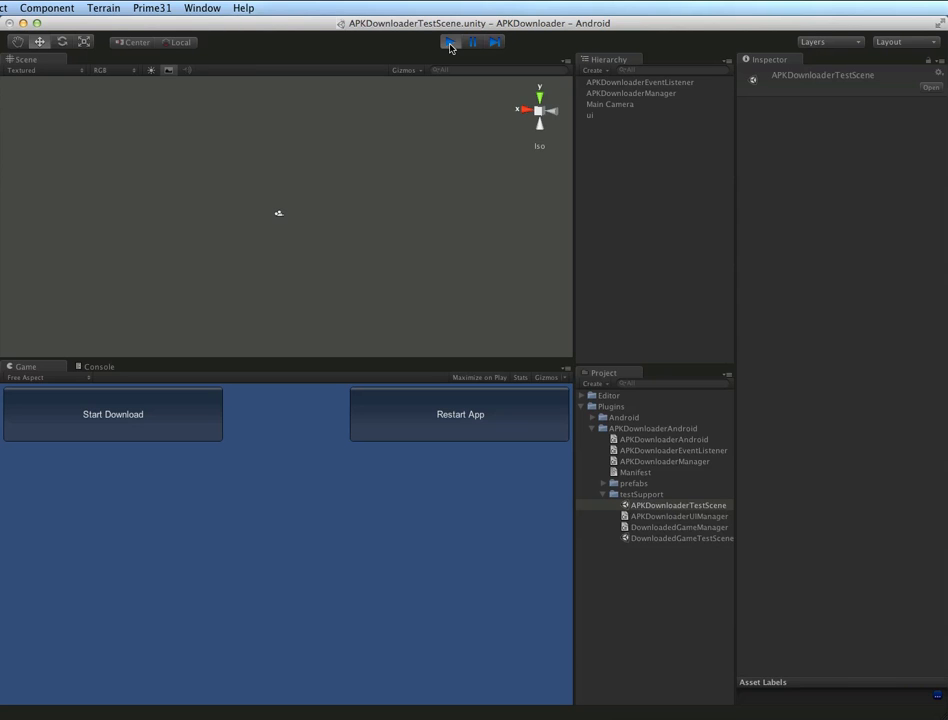
left_click(448, 42)
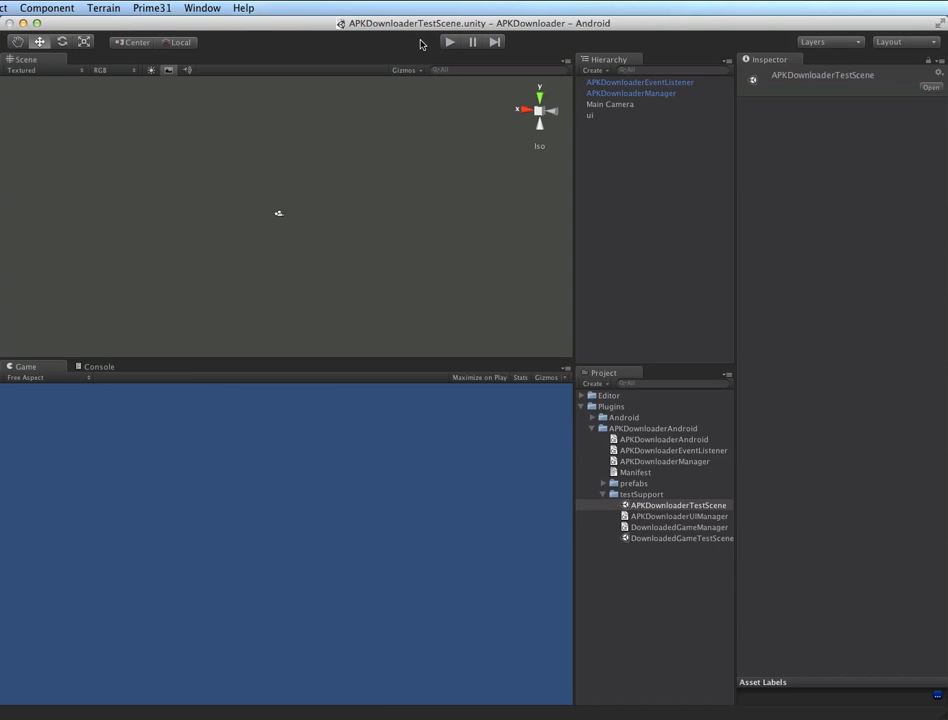
key("cmd+tab")
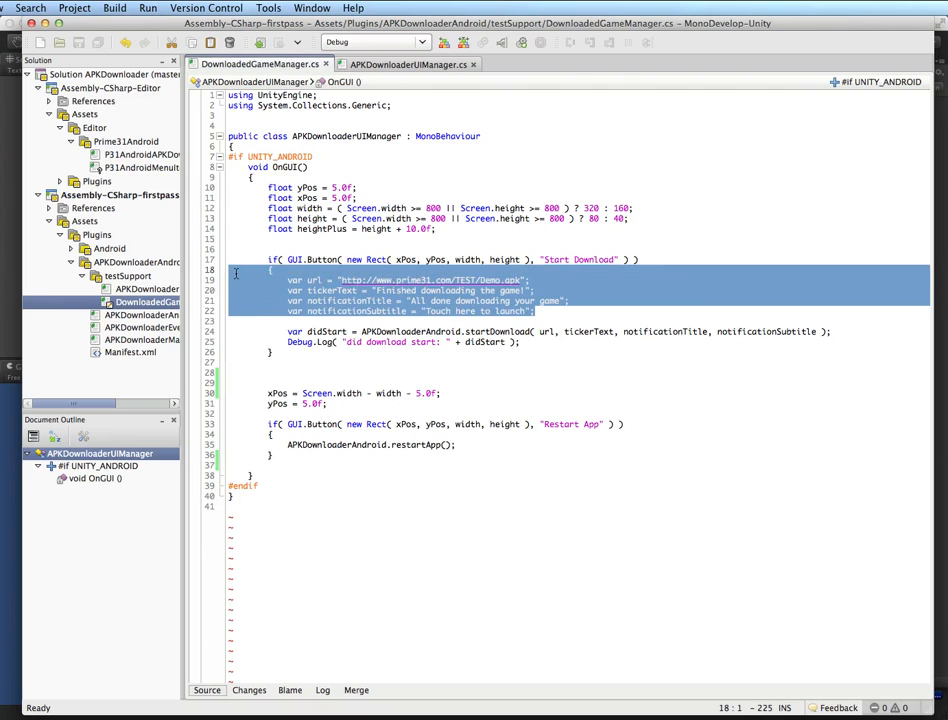
Review the UI manager's restartApp call, then bring up APKDownloaderManager.cs from the Solution pad
left_click(348, 280)
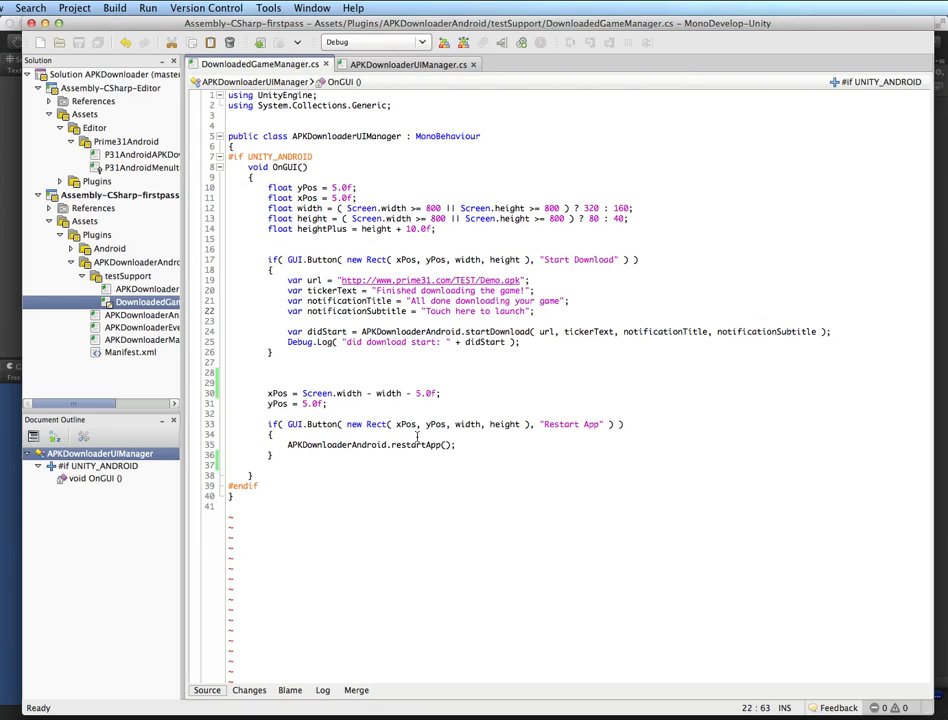
double_click(416, 444)
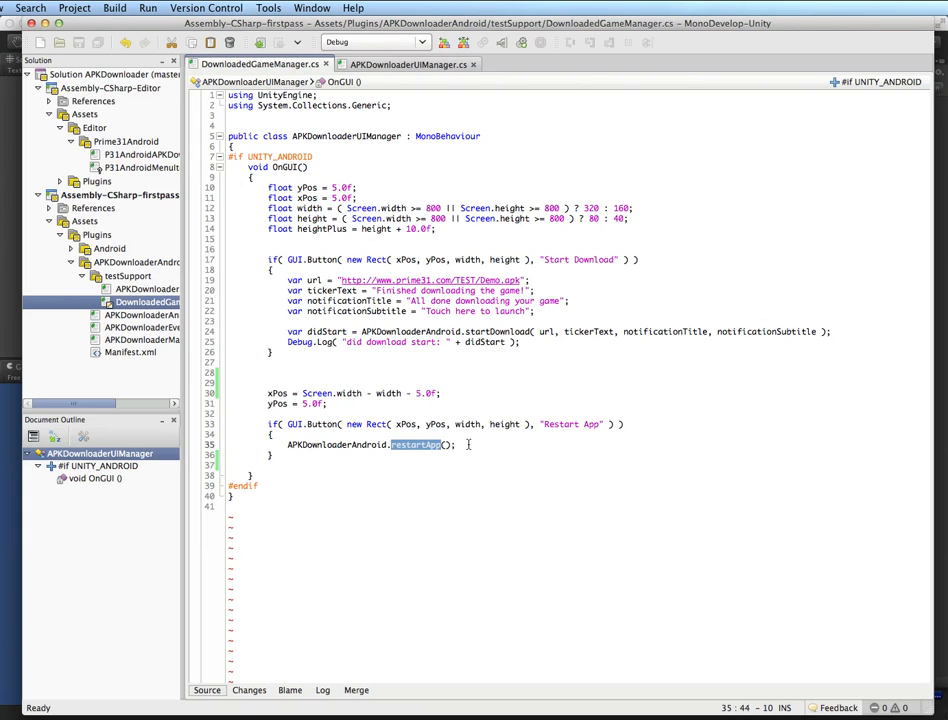
left_click(468, 444)
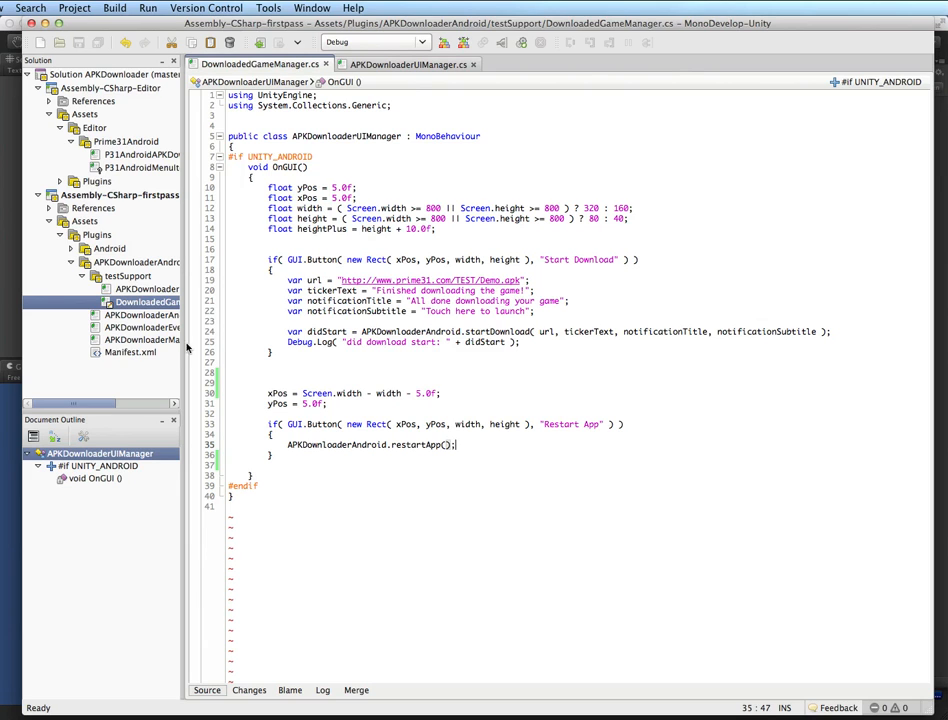
left_click(144, 340)
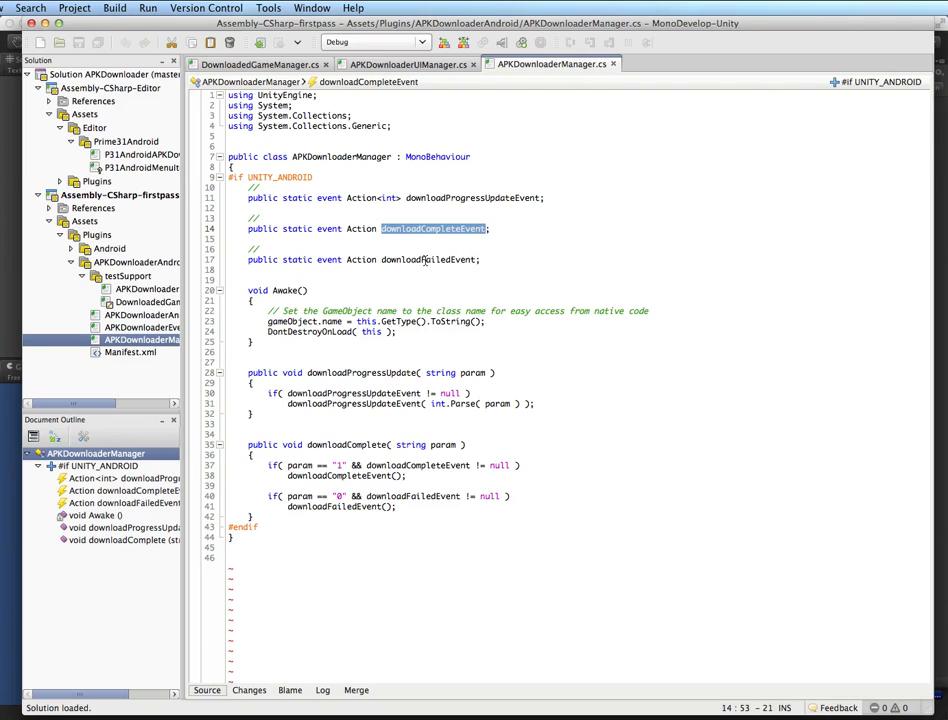
double_click(428, 260)
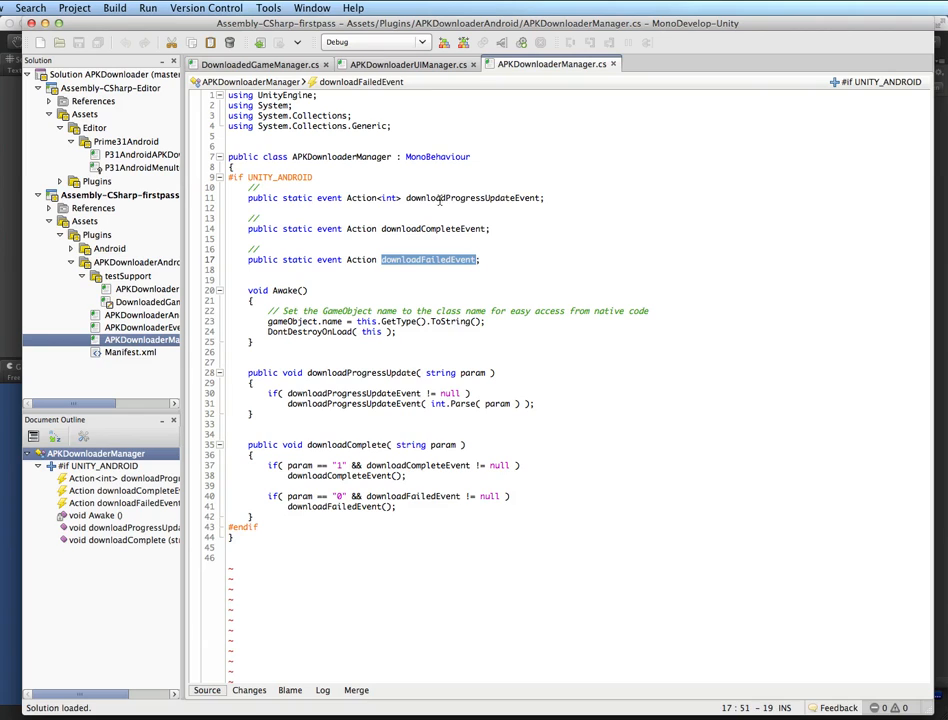
double_click(474, 198)
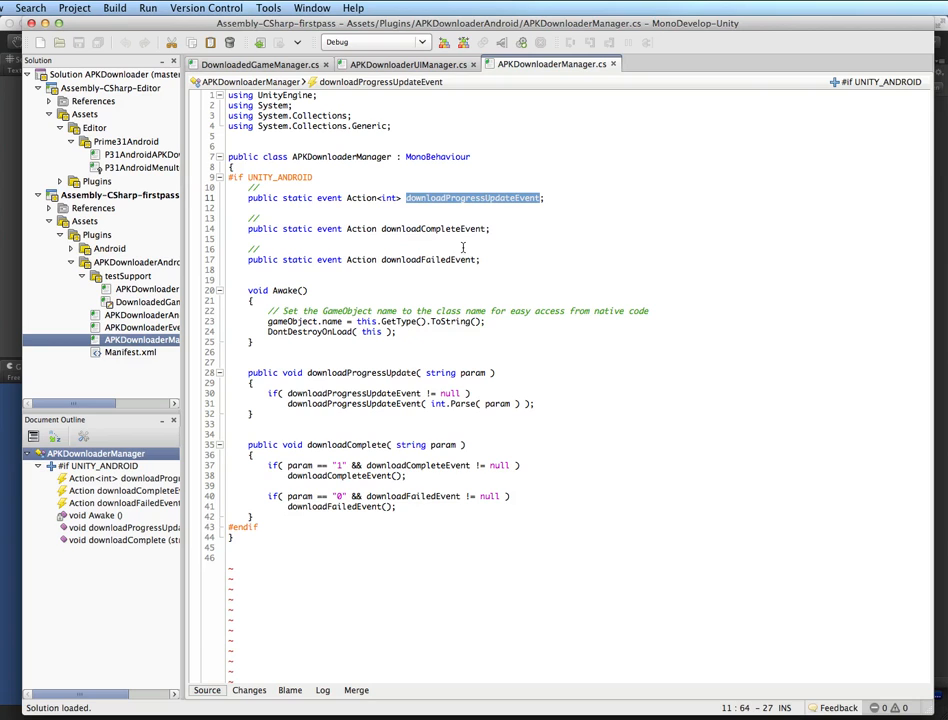
mouse_move(516, 212)
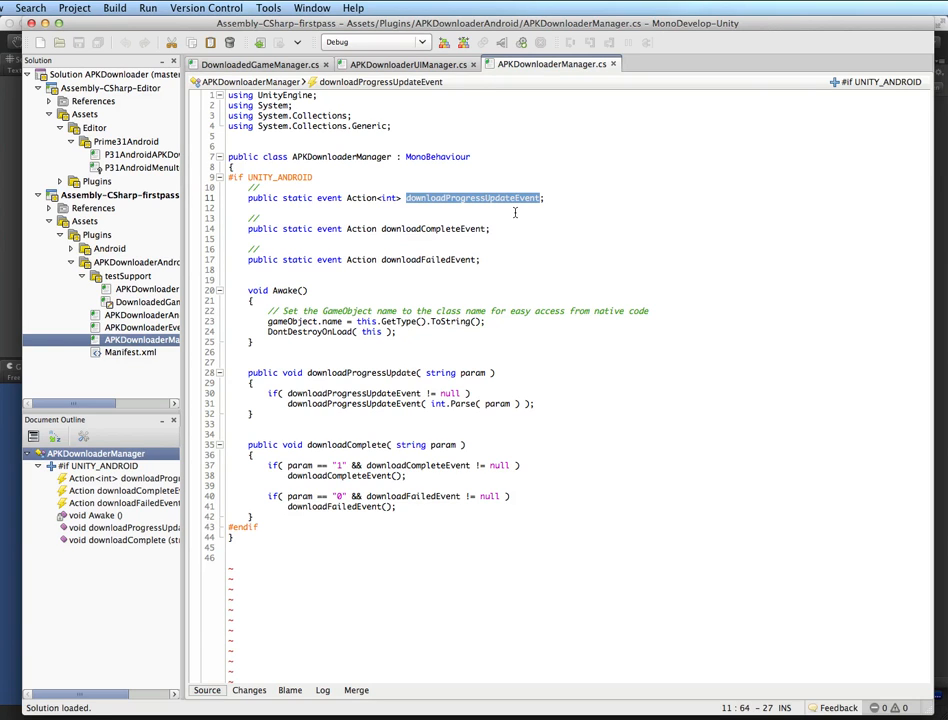
left_click(256, 64)
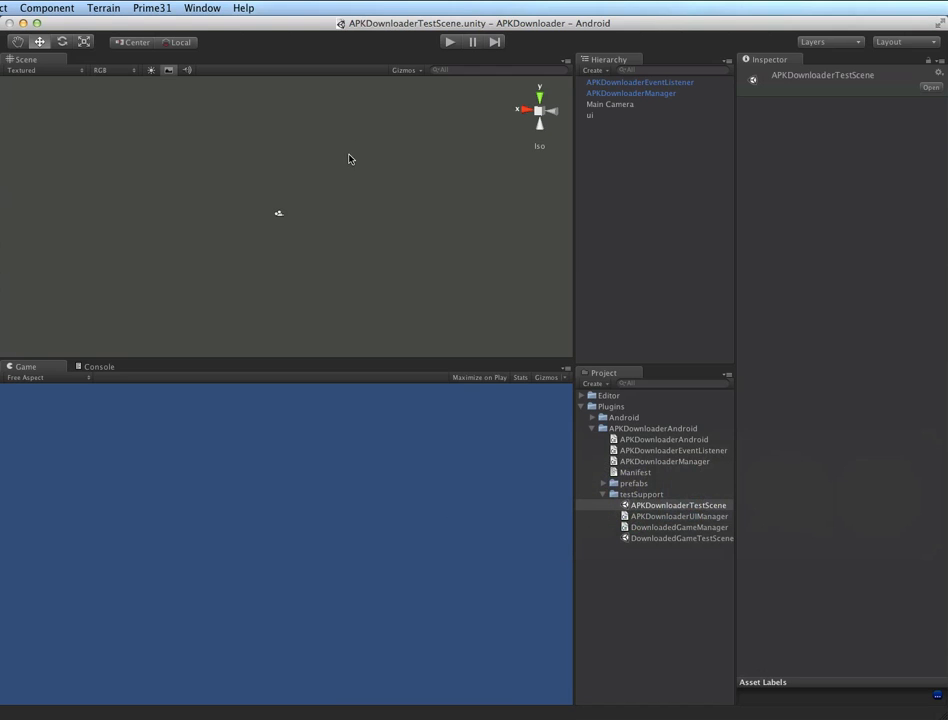
mouse_move(304, 56)
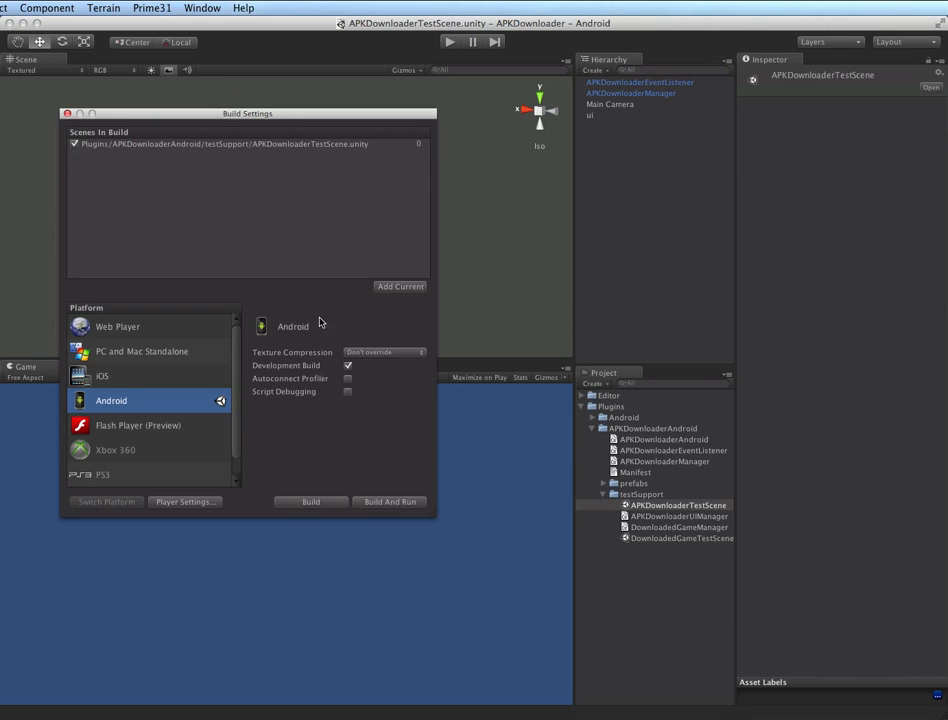
mouse_move(324, 502)
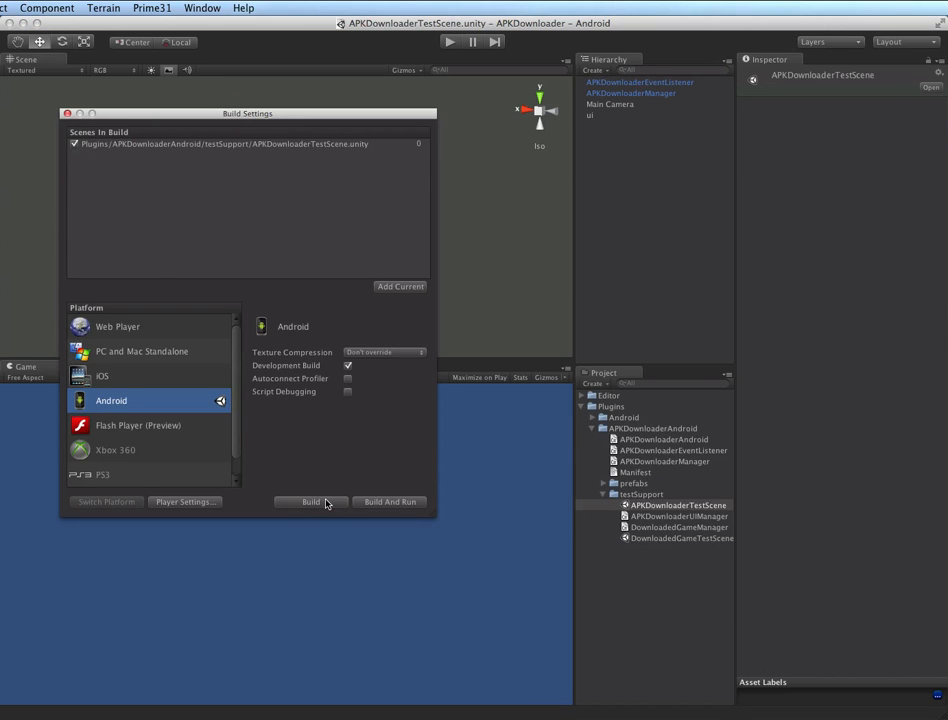
Build Android as APKDownloader.apk and dismiss the 'Couldn't find Android device' alert
left_click(312, 502)
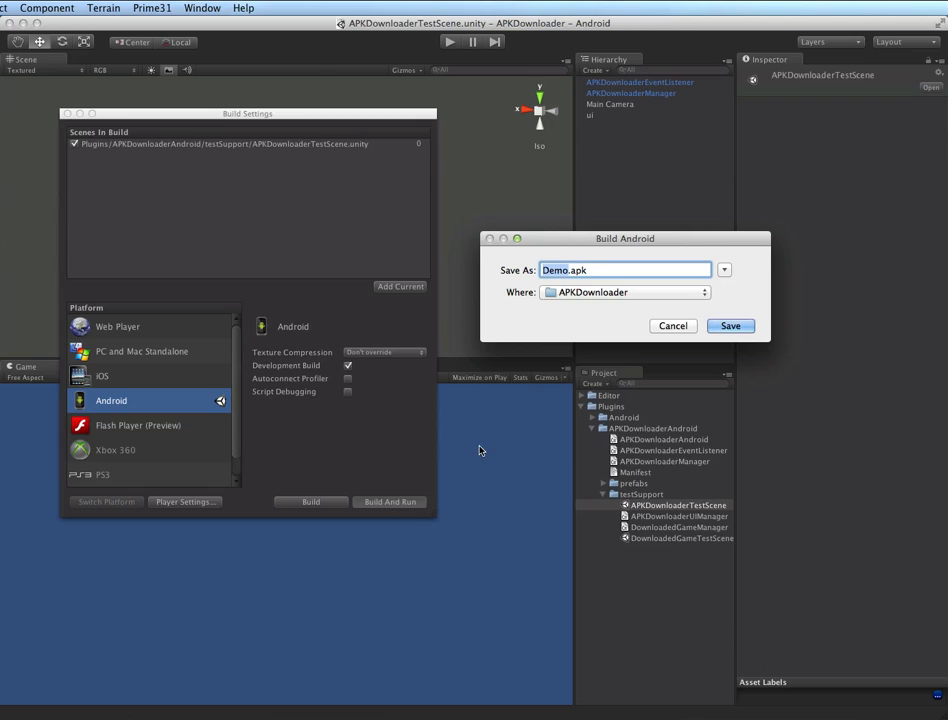
type("APKDo")
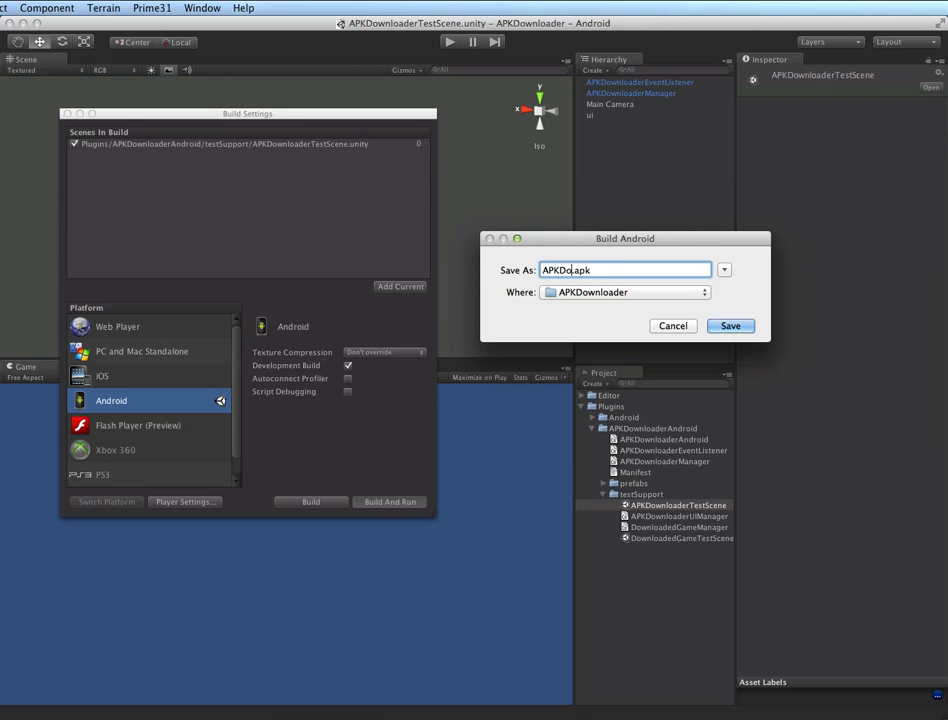
left_click(732, 326)
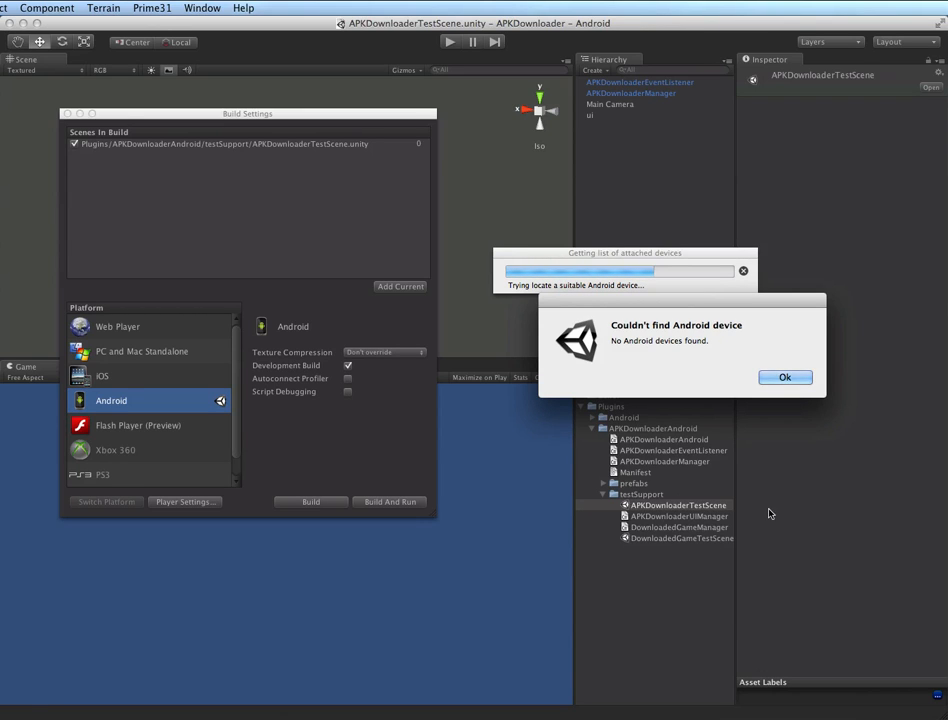
left_click(784, 376)
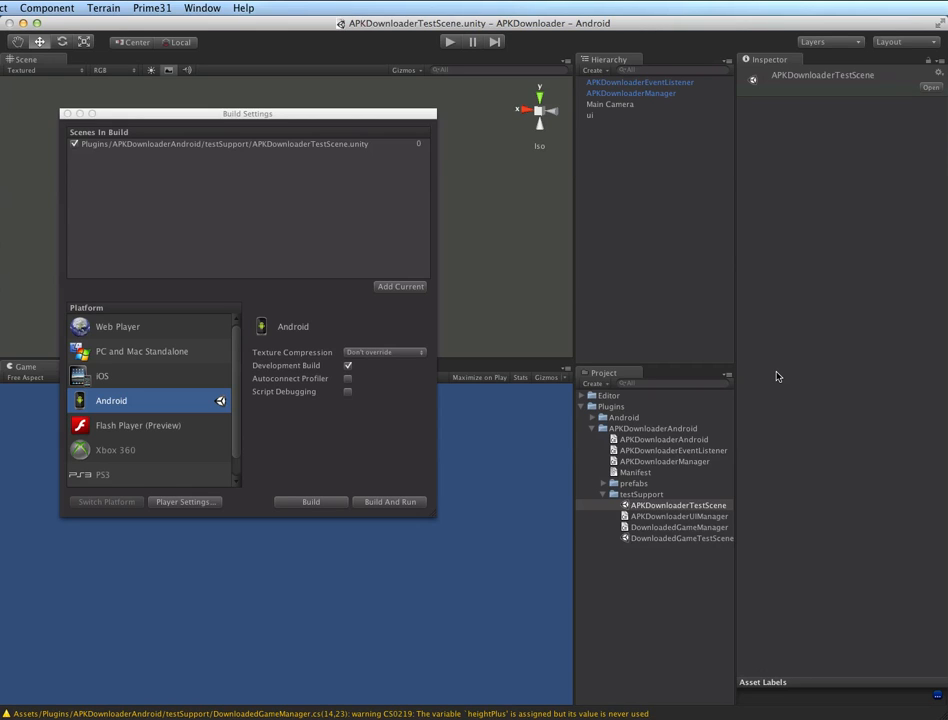
Restart the Android build, saving again as APKDownloader.apk
left_click(310, 502)
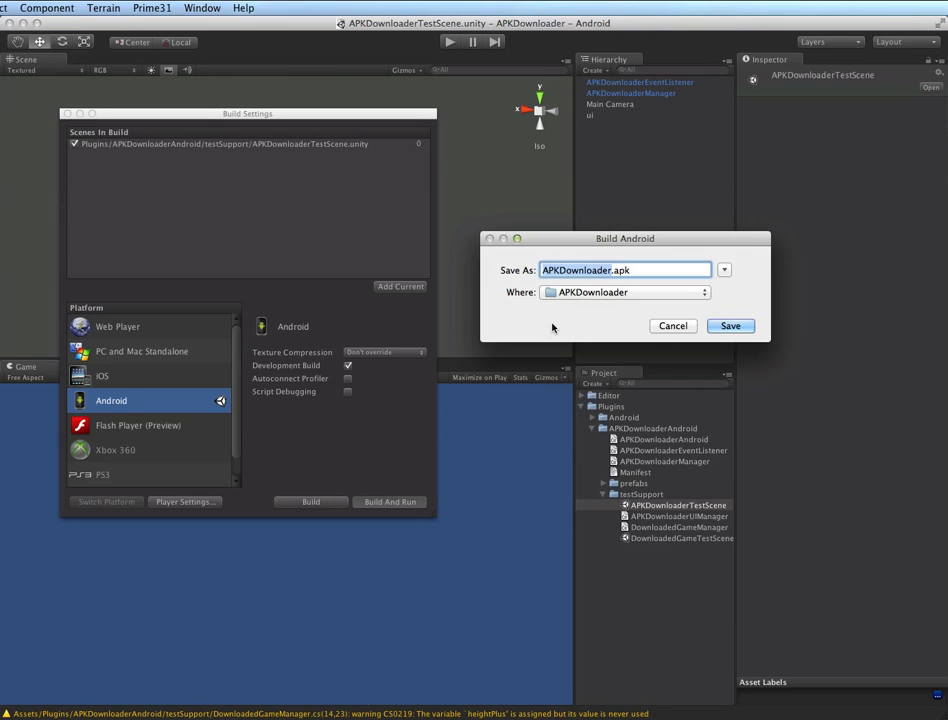
left_click(730, 324)
type("ter")
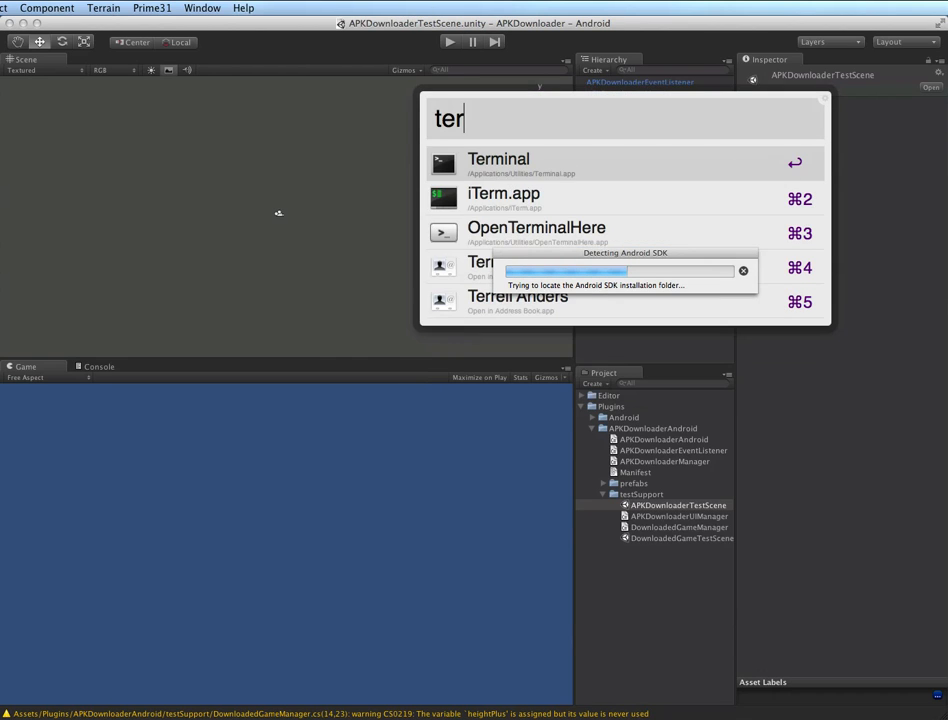
Launch Terminal and begin entering the android command ('andr')
left_click(498, 162)
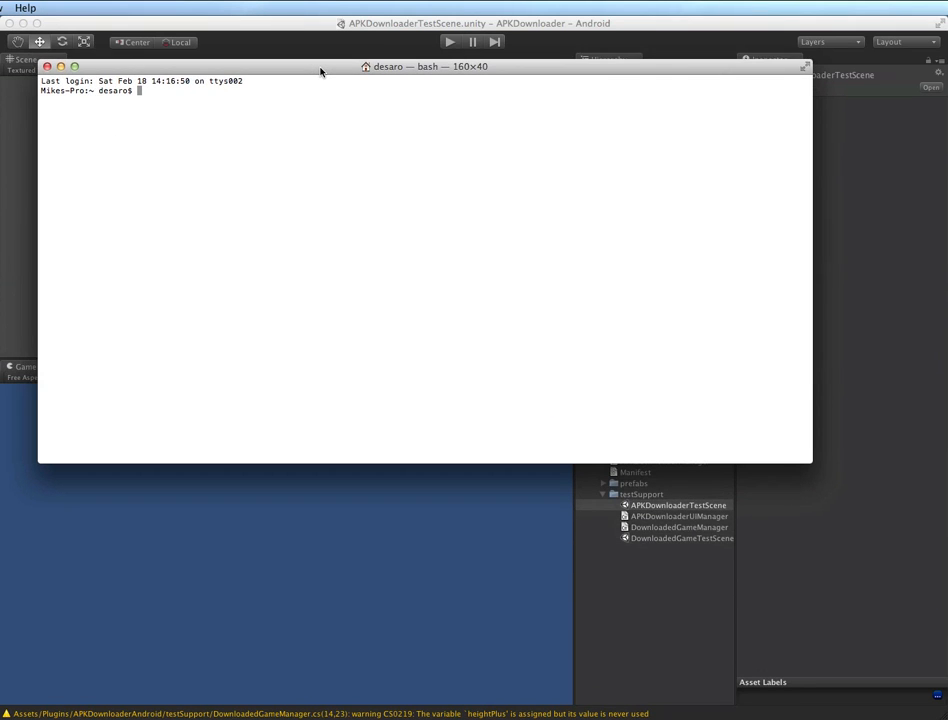
type("andr")
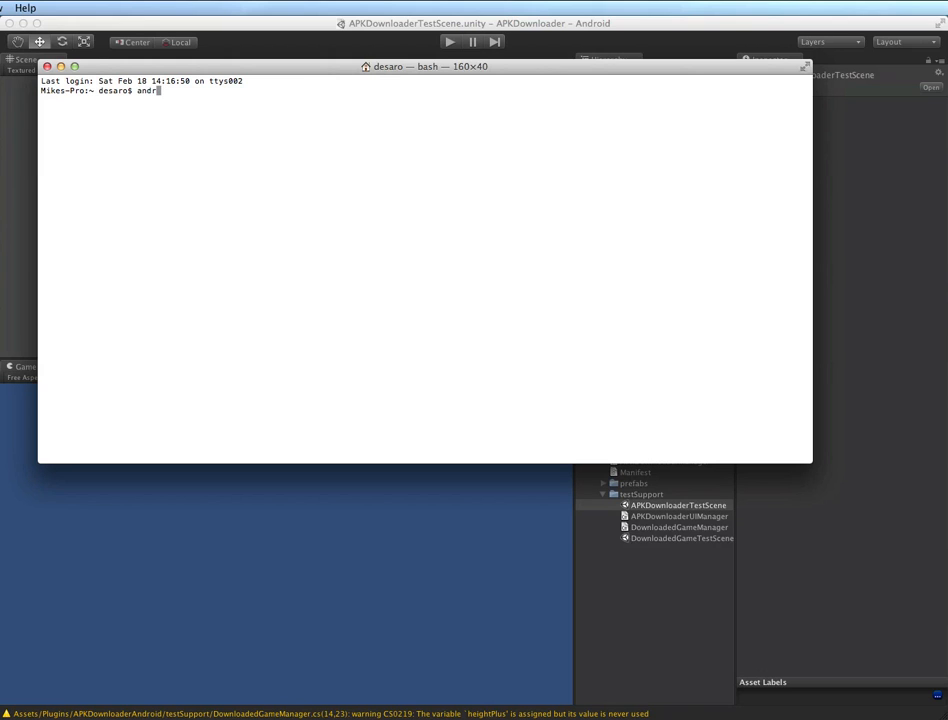